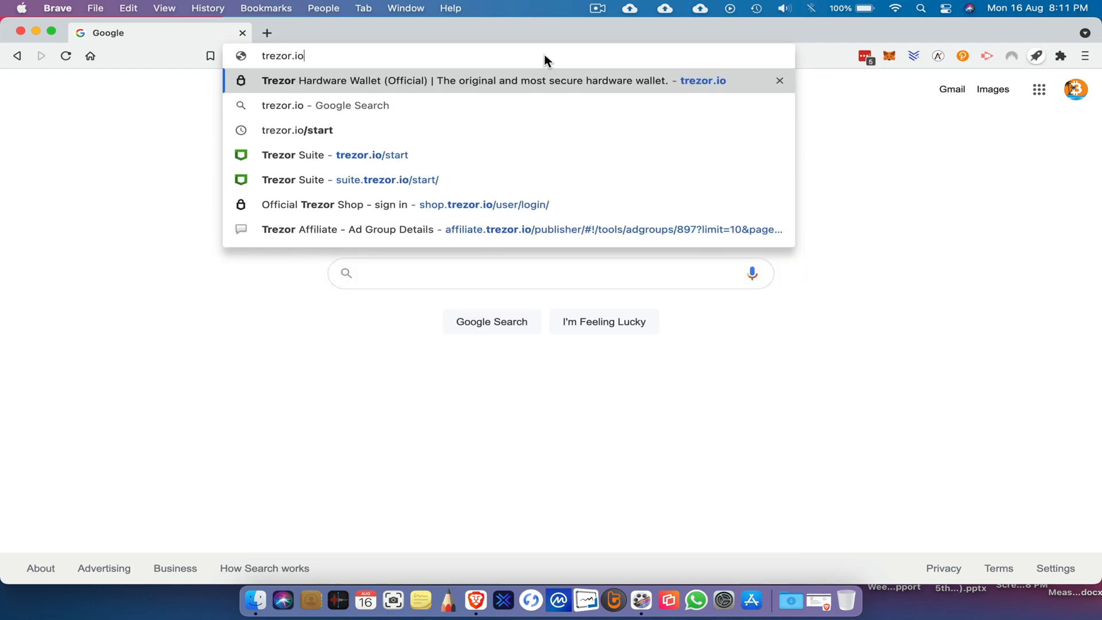
# - Go to trezor.io/start in Brave to reach the Trezor Suite start page
pyautogui.write('/start')
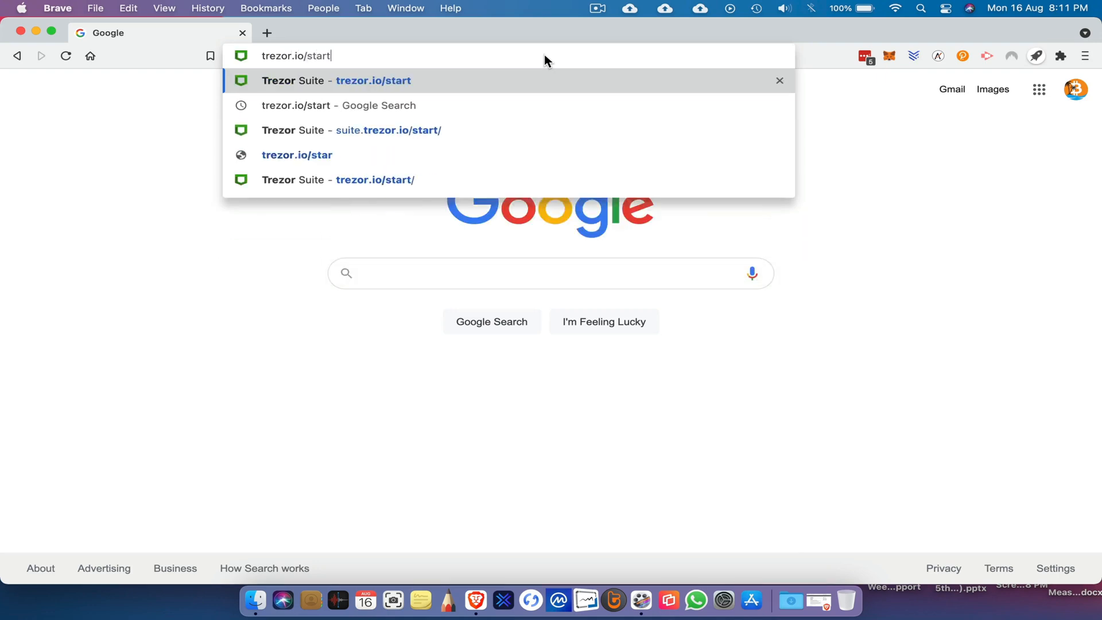
pyautogui.click(351, 130)
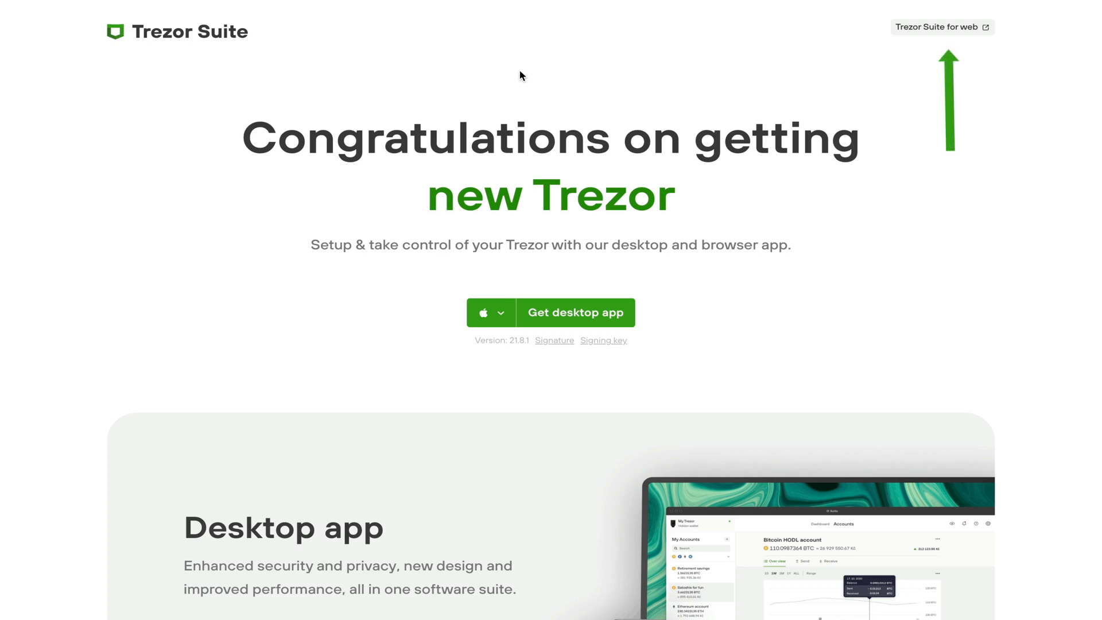
pyautogui.scroll(-3)
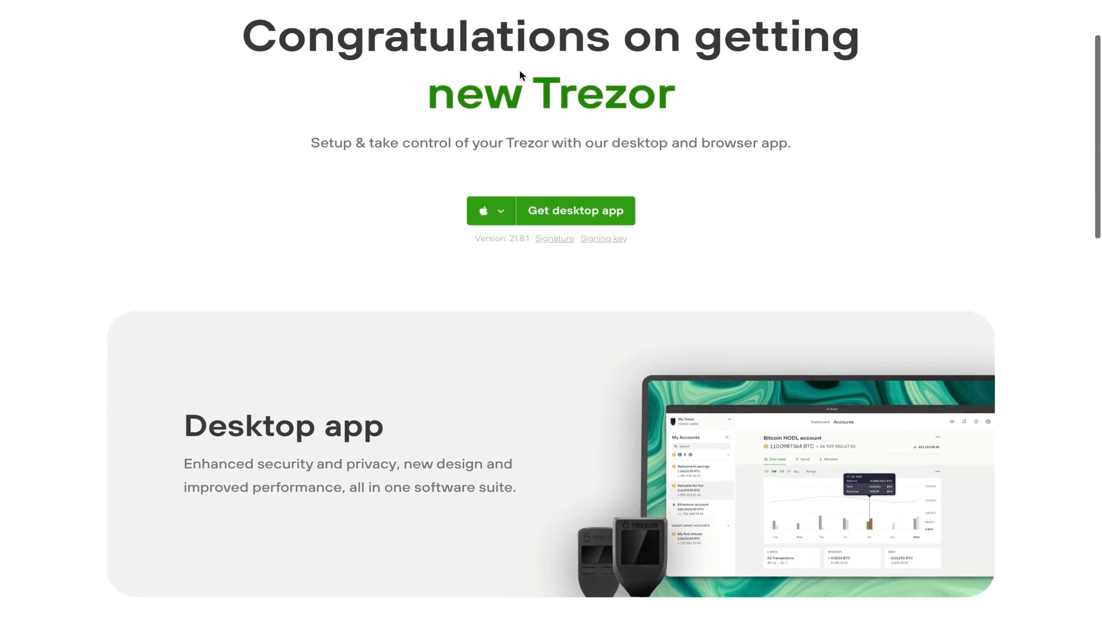
pyautogui.scroll(-3)
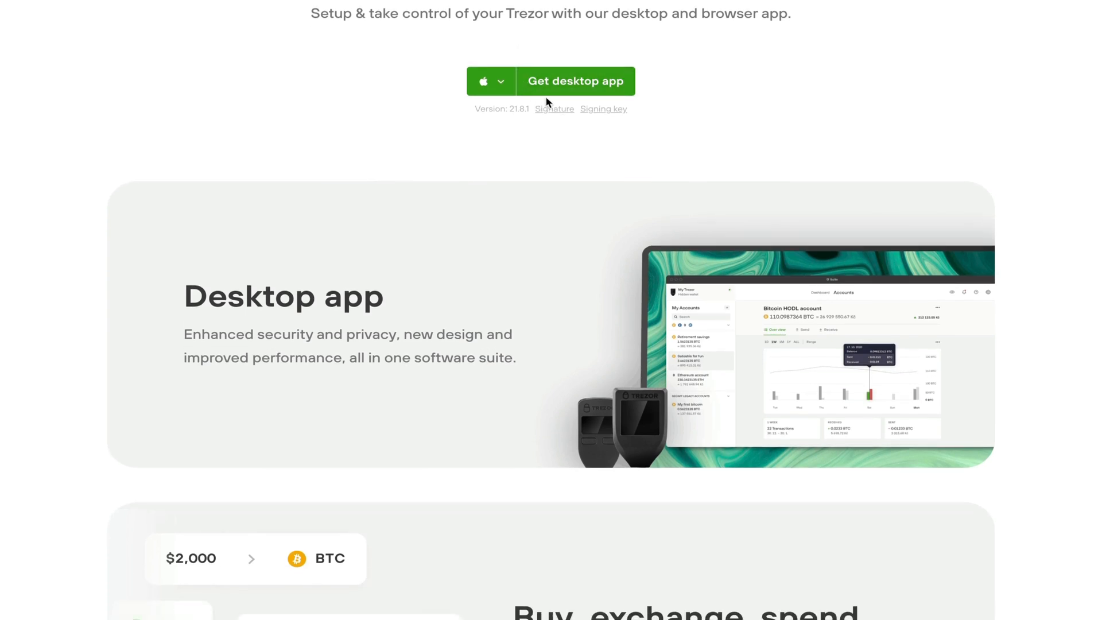
pyautogui.moveTo(562, 102)
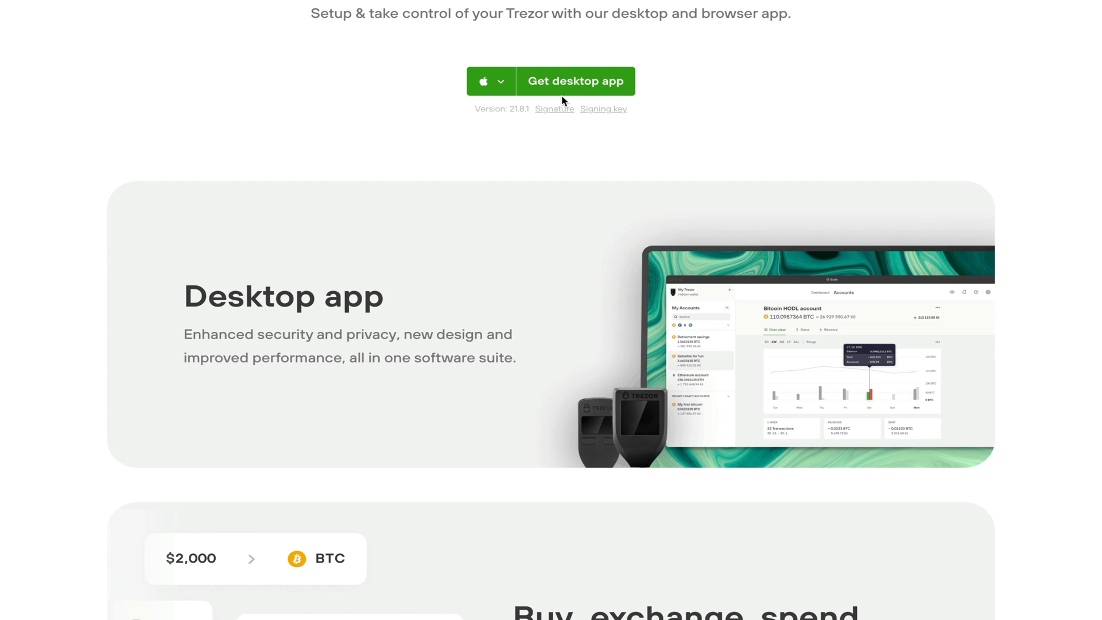
pyautogui.scroll(-3)
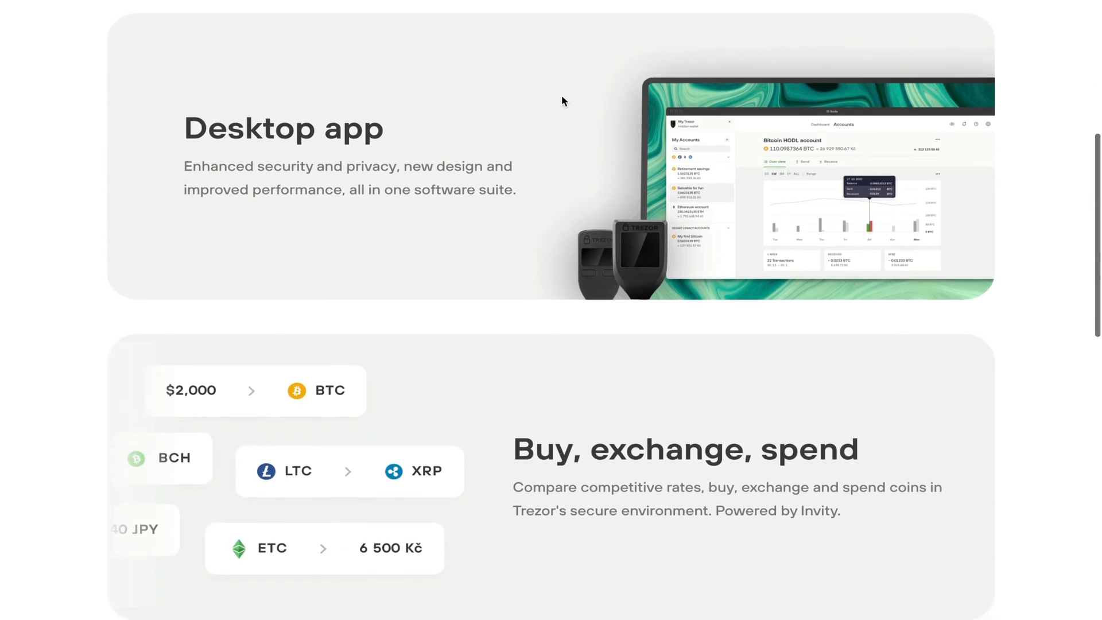
pyautogui.scroll(-3)
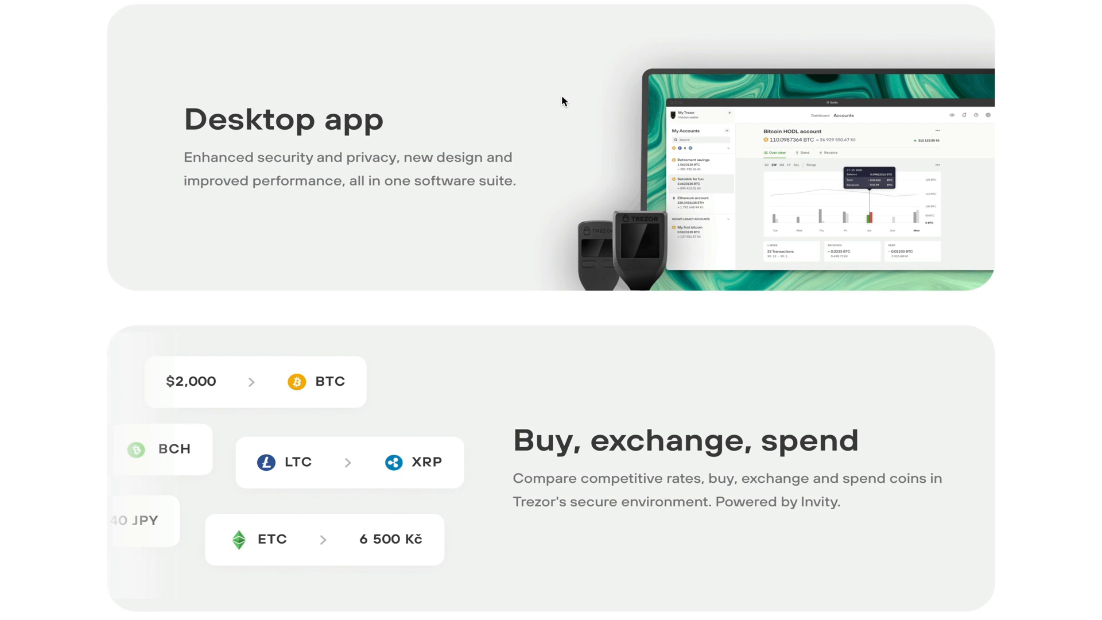
pyautogui.scroll(-3)
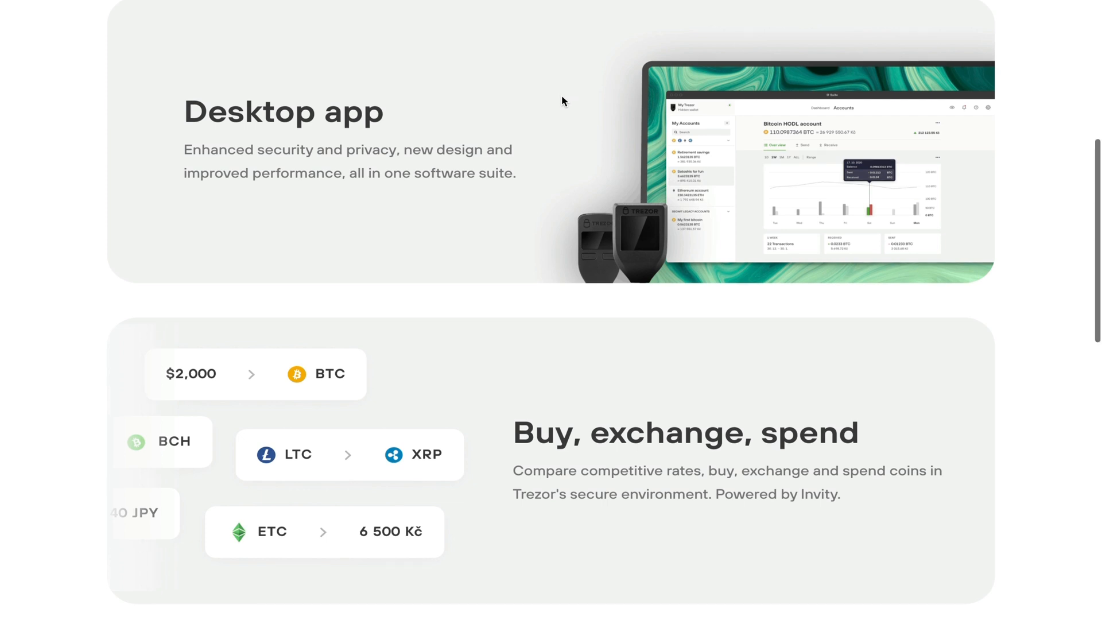
pyautogui.scroll(-3)
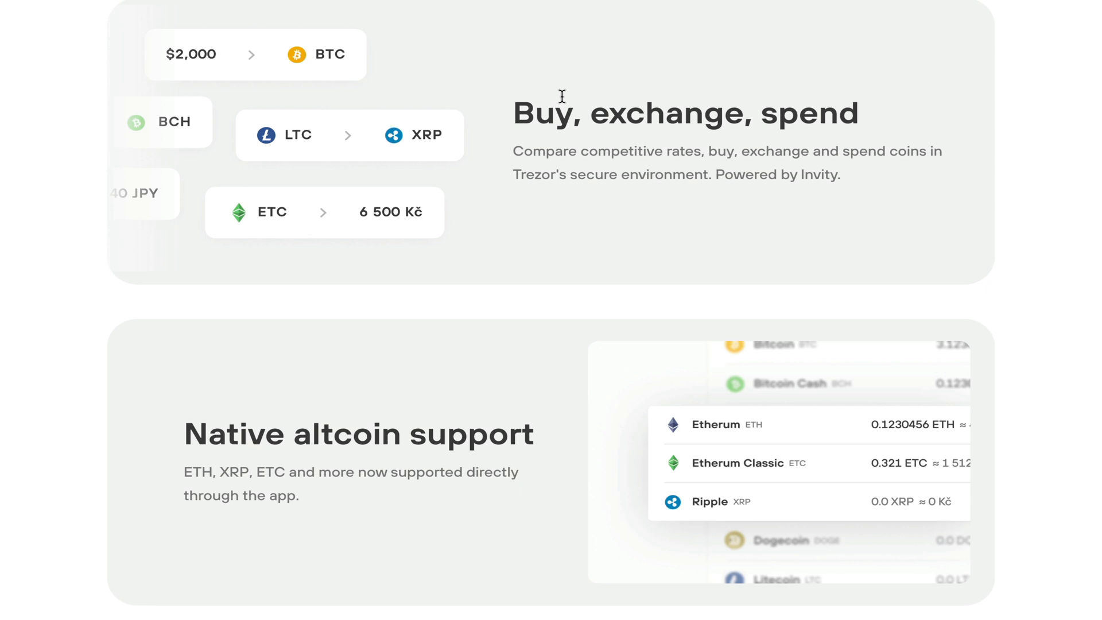
pyautogui.scroll(-3)
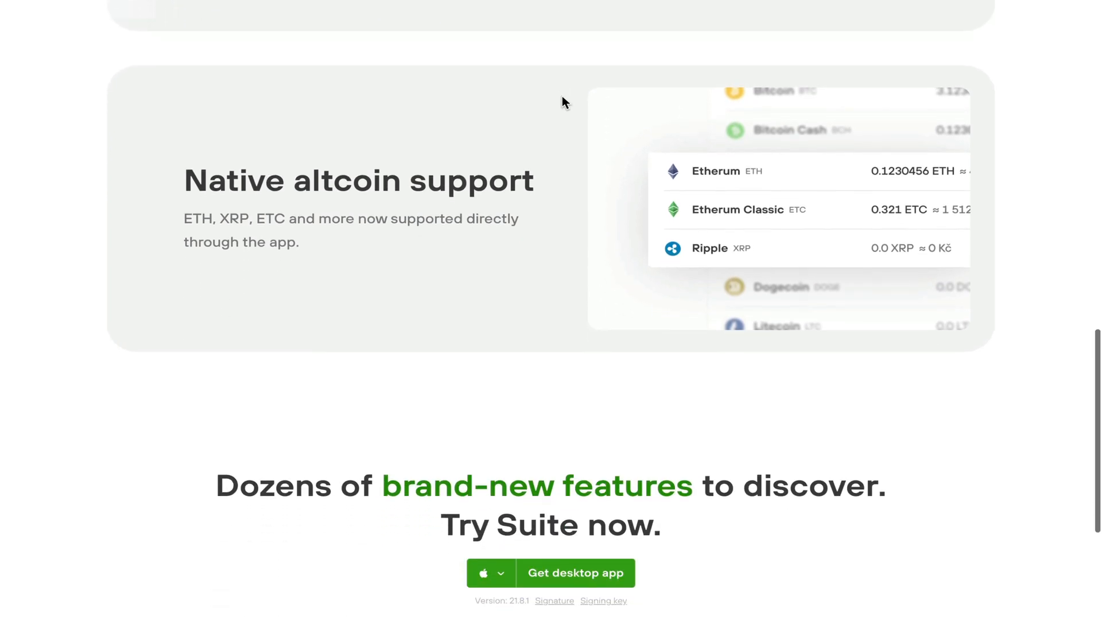
pyautogui.scroll(3)
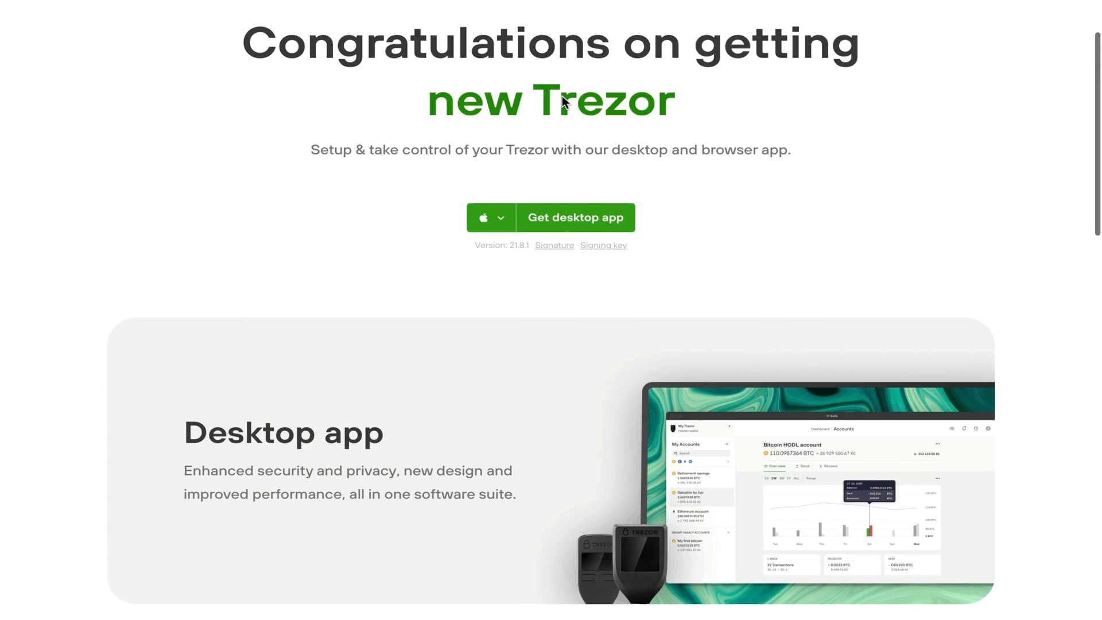
# - Download the macOS Trezor Suite desktop app and open the .dmg installer
pyautogui.click(574, 217)
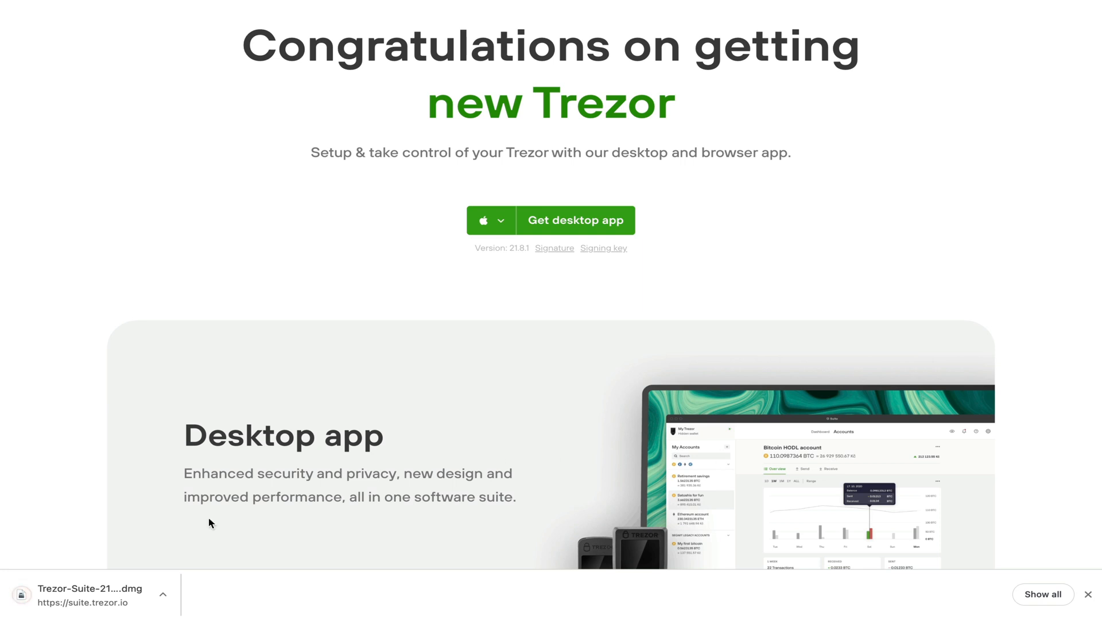
pyautogui.click(92, 593)
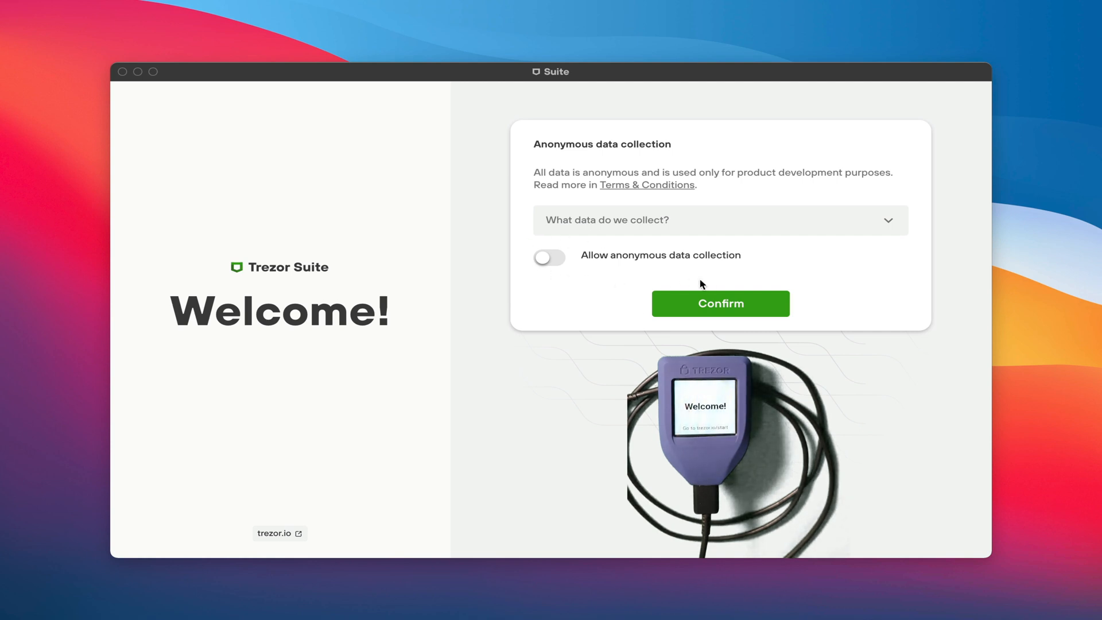
pyautogui.moveTo(695, 293)
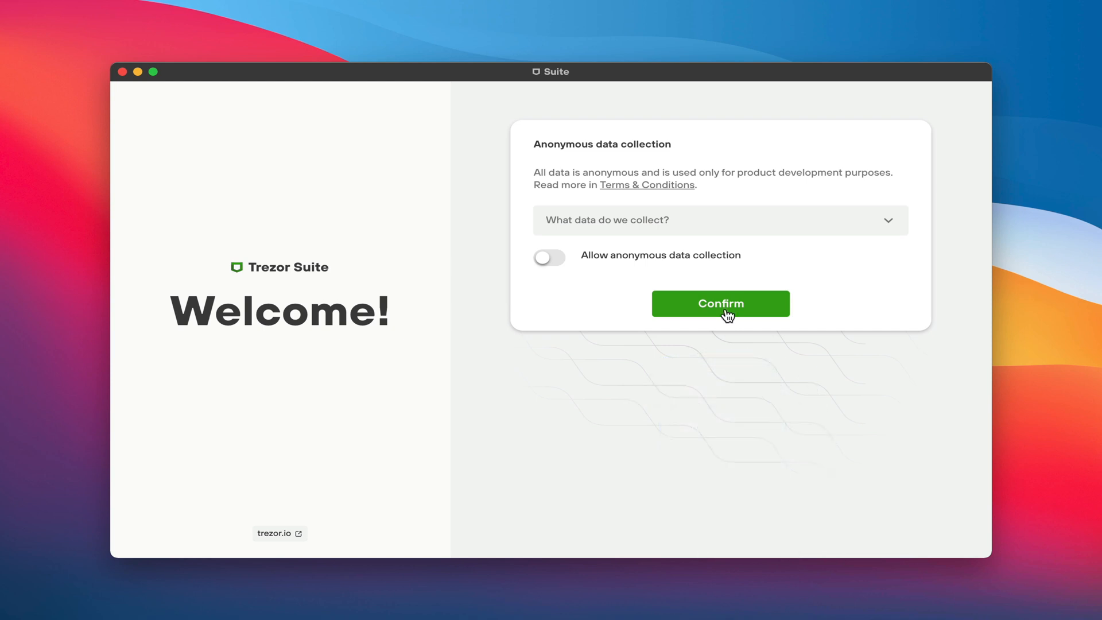
# - Confirm the welcome screen with anonymous data collection left off
pyautogui.click(719, 304)
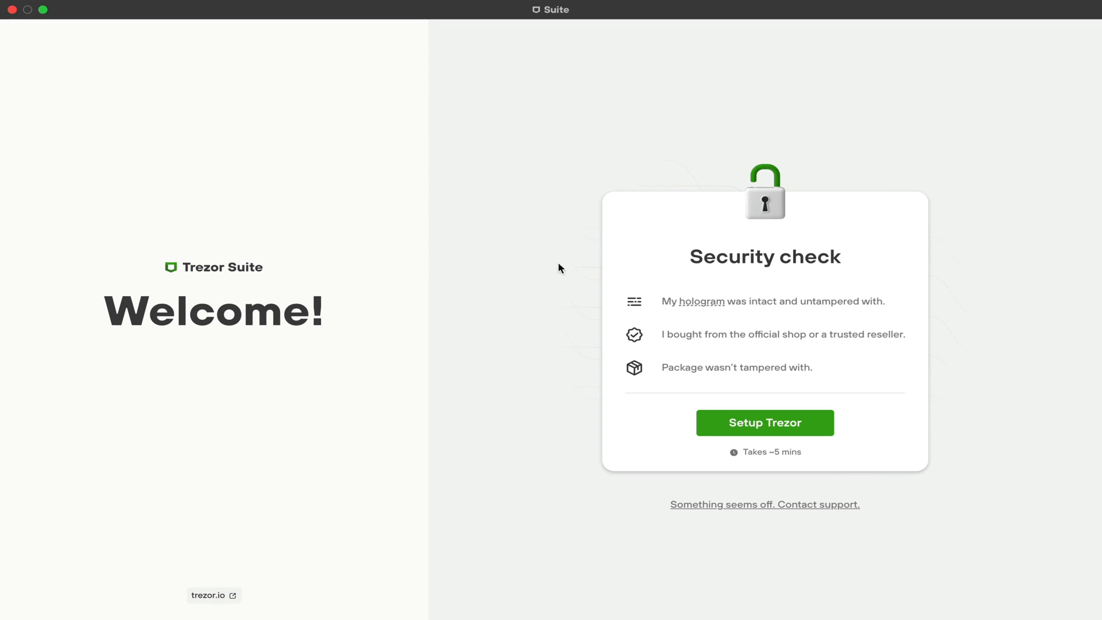
pyautogui.moveTo(835, 316)
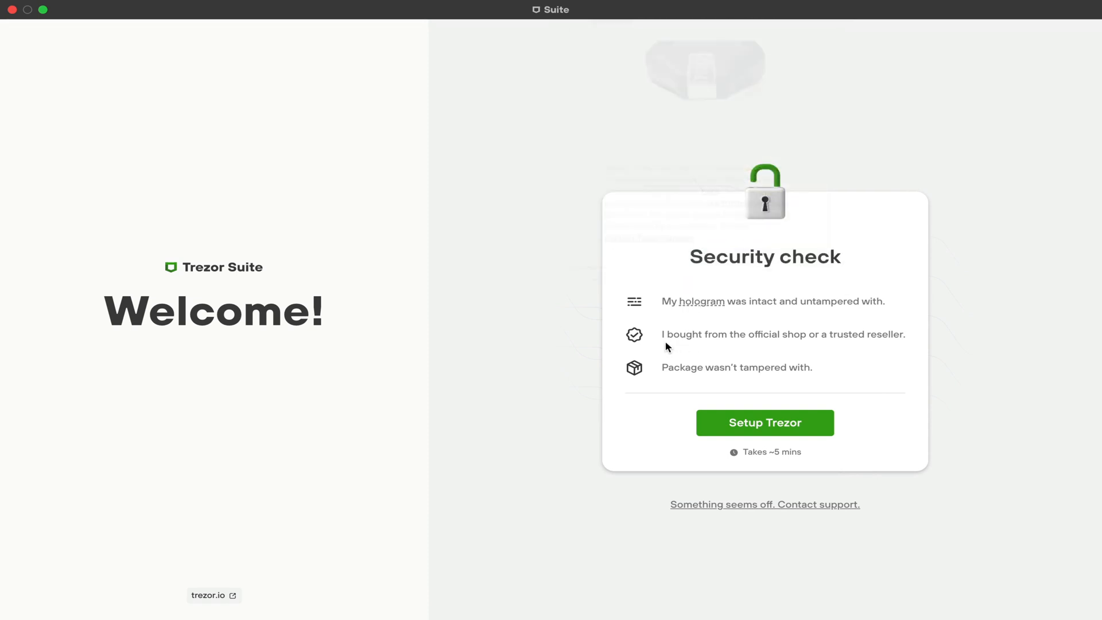
pyautogui.moveTo(856, 344)
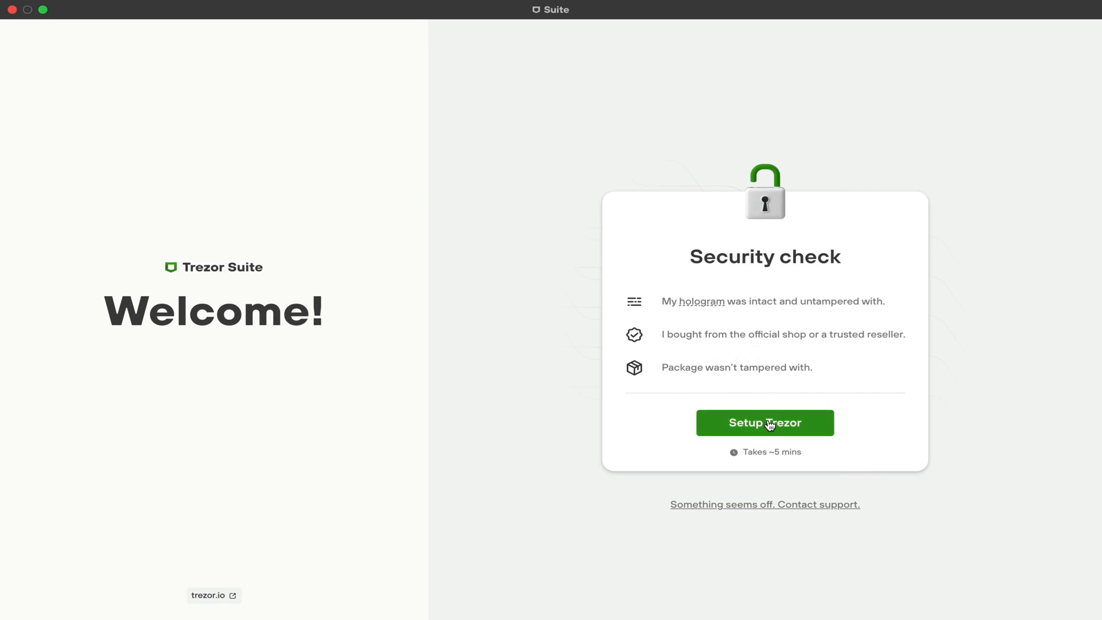
# - Install firmware 2.4.1 on the Trezor and let it run to Completed
pyautogui.click(764, 423)
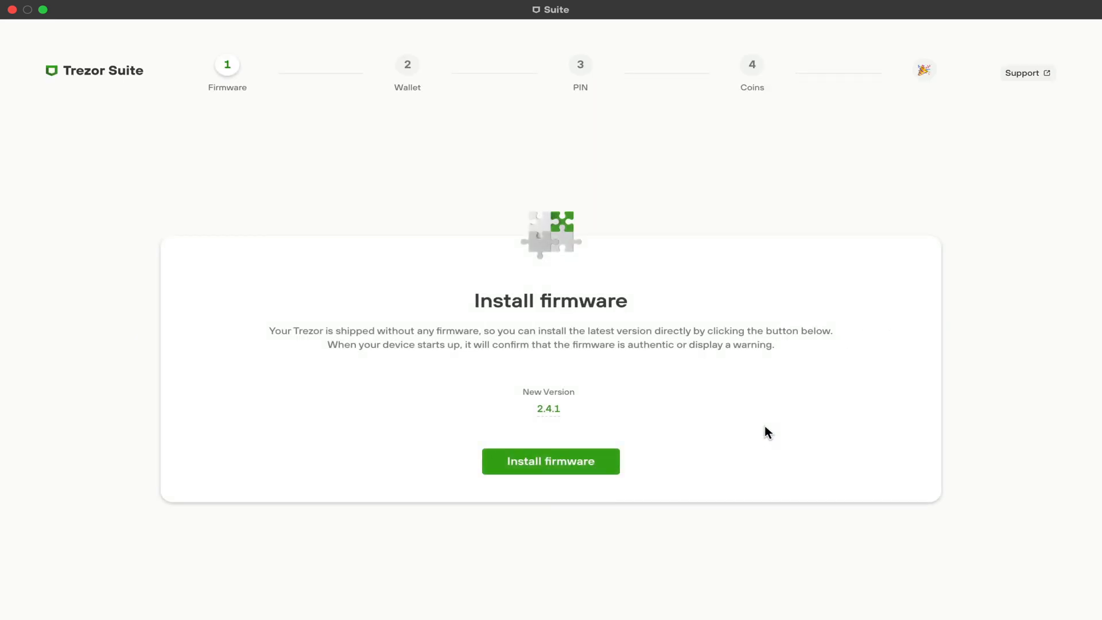
pyautogui.moveTo(636, 310)
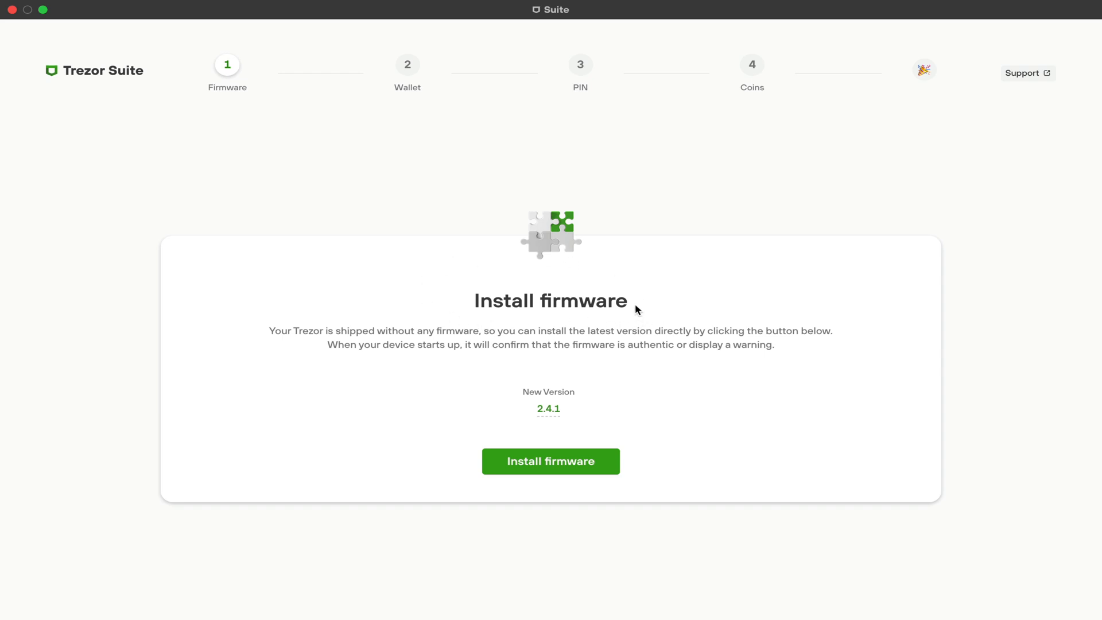
pyautogui.moveTo(539, 276)
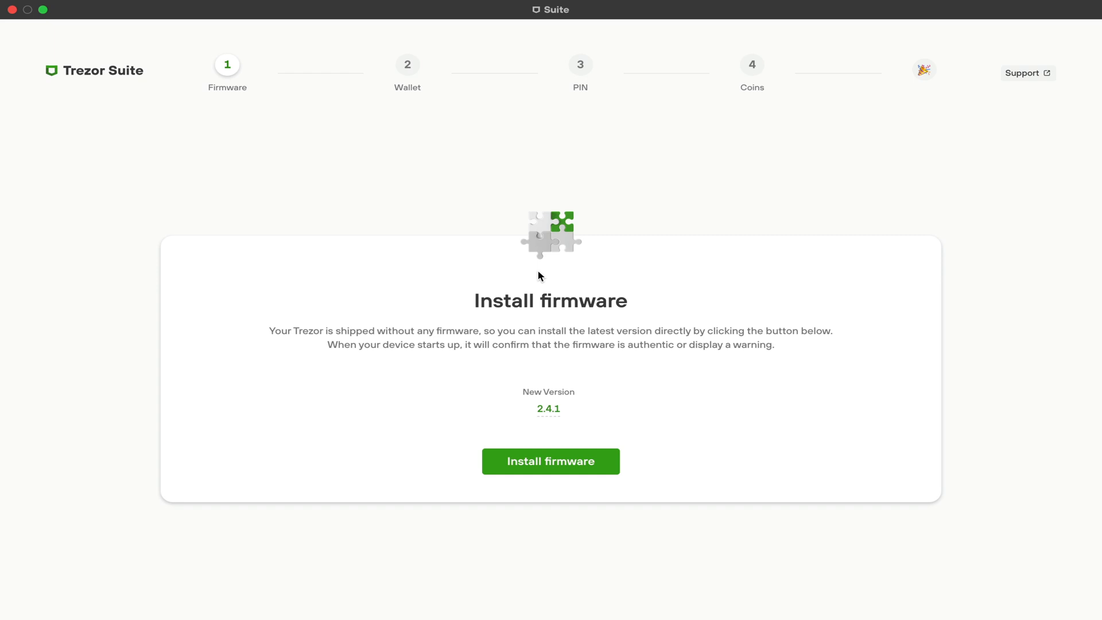
pyautogui.click(550, 461)
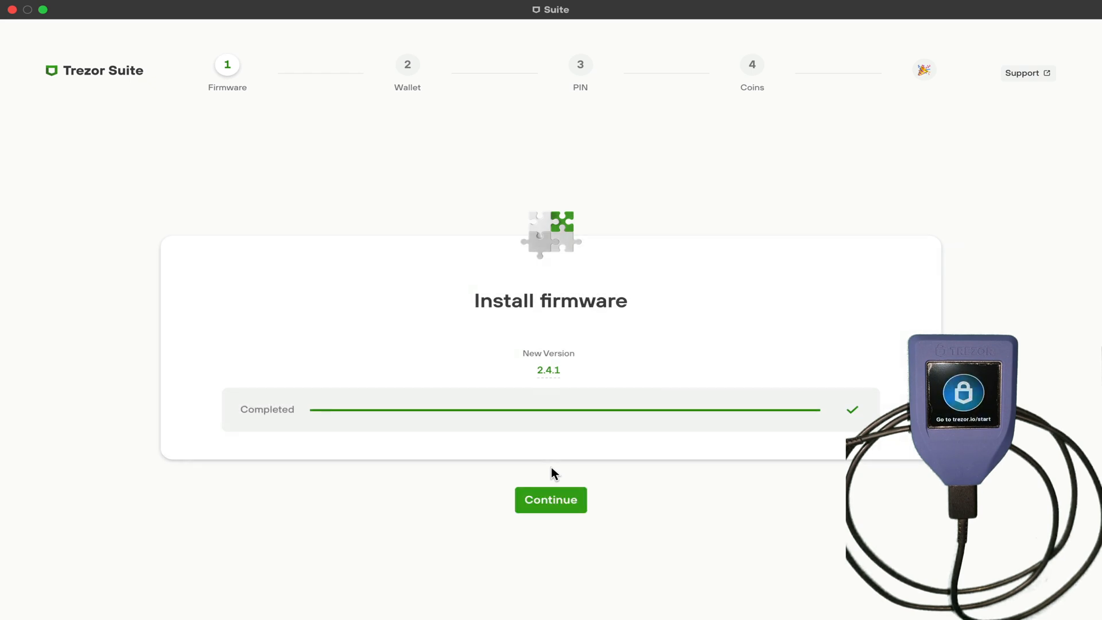
# - Continue to wallet setup and choose 'Create new wallet'
pyautogui.click(550, 500)
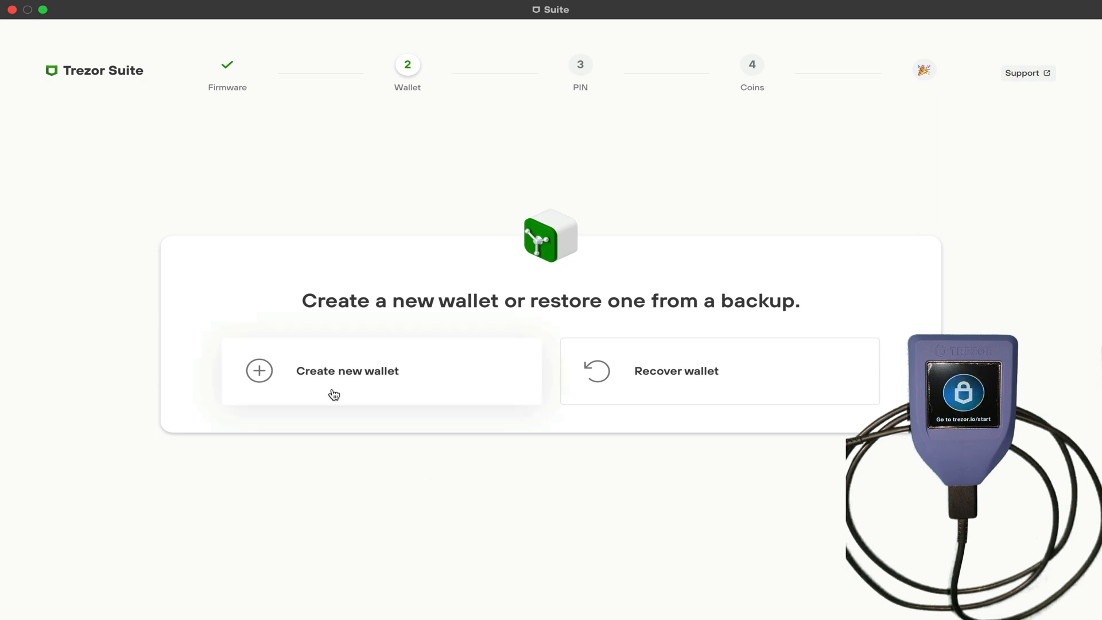
pyautogui.moveTo(391, 404)
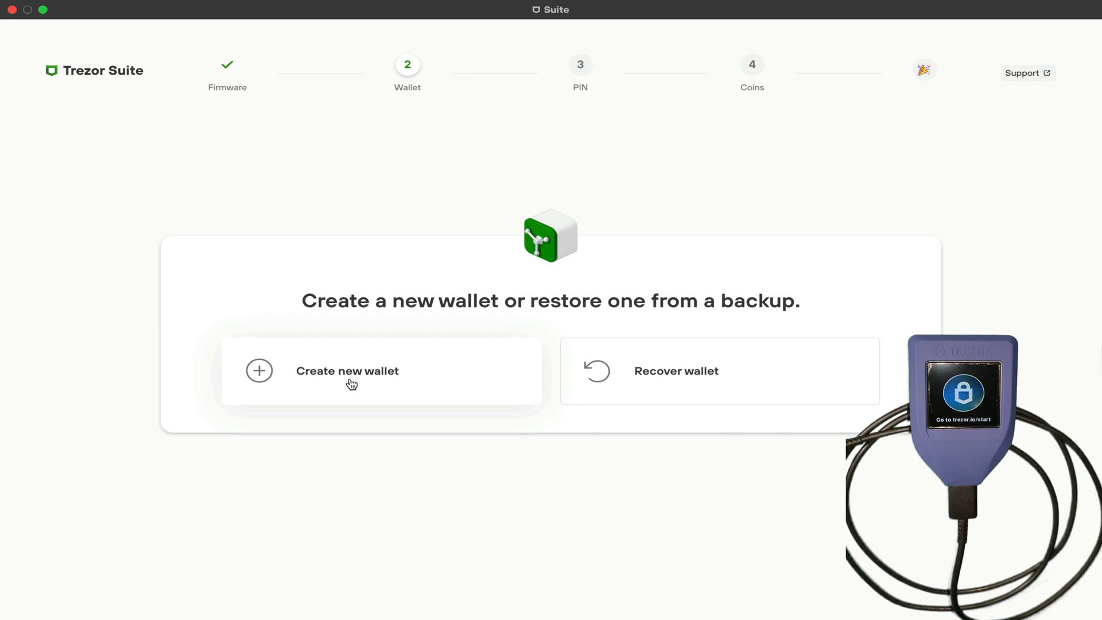
pyautogui.click(347, 370)
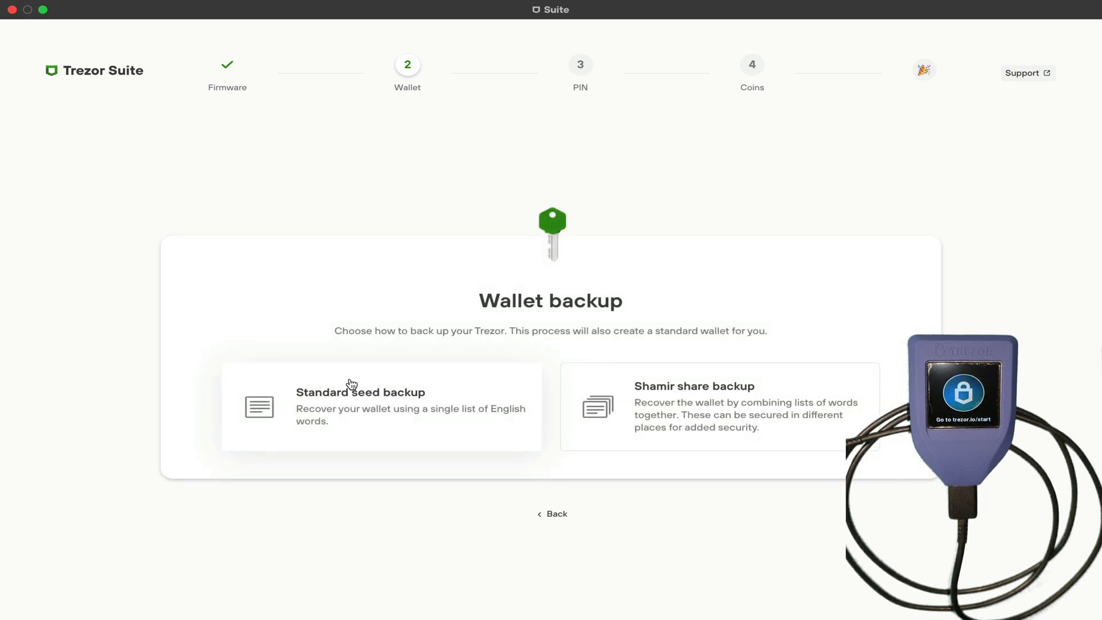
pyautogui.moveTo(411, 408)
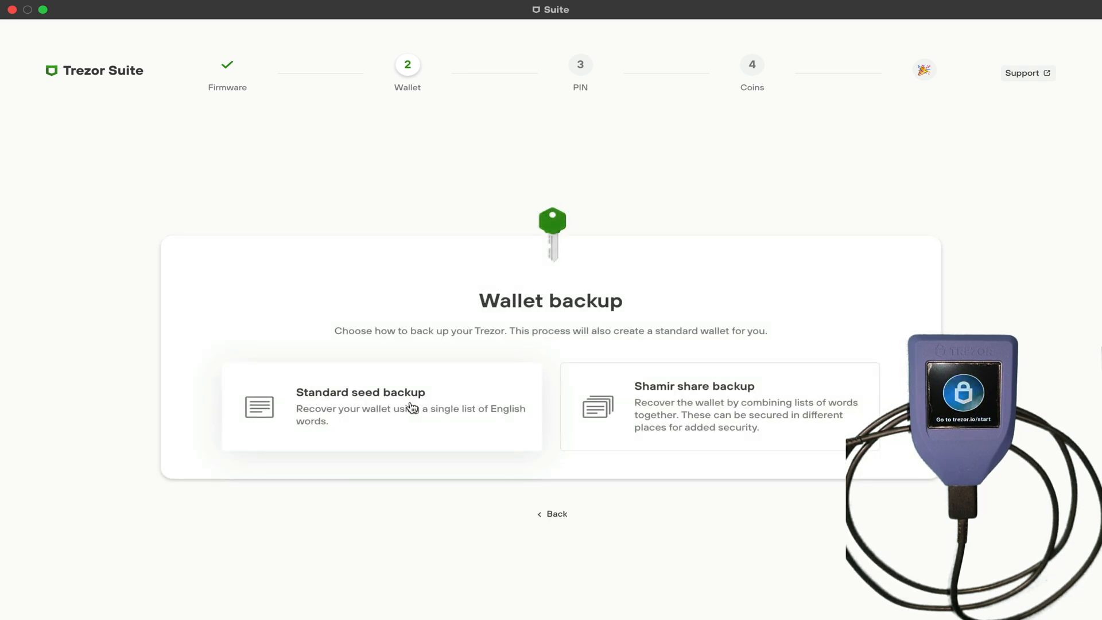
pyautogui.moveTo(742, 406)
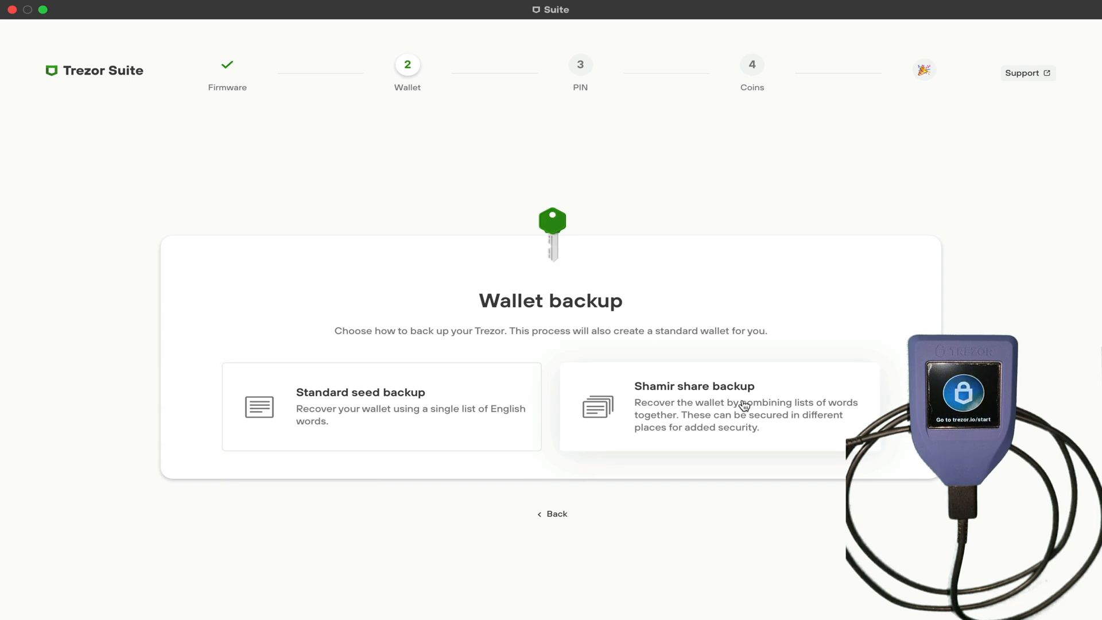
pyautogui.moveTo(623, 436)
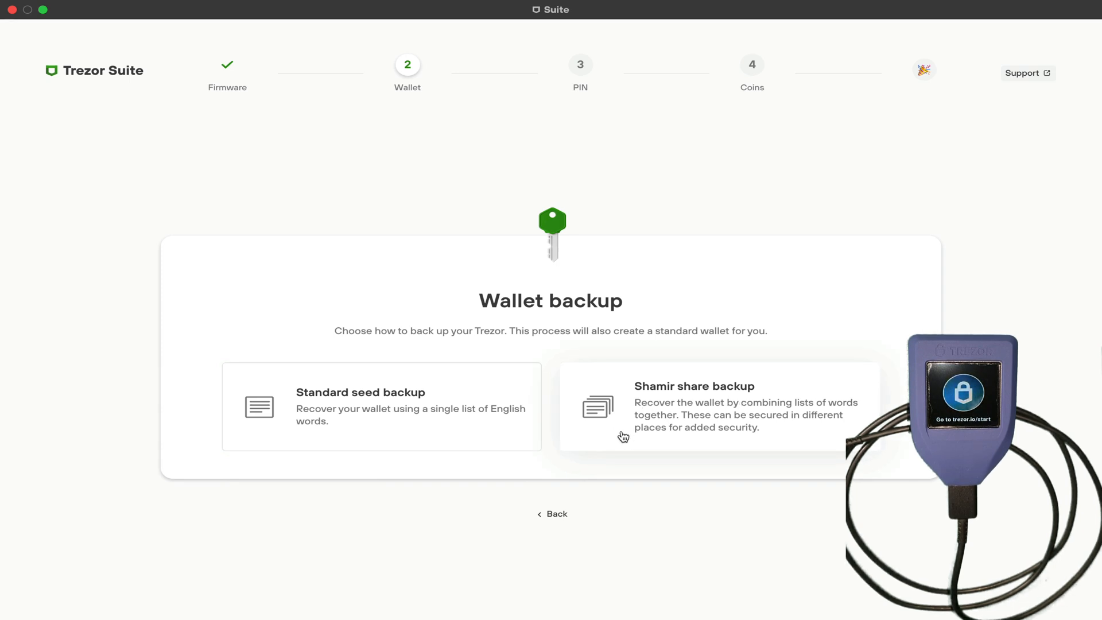
pyautogui.moveTo(398, 431)
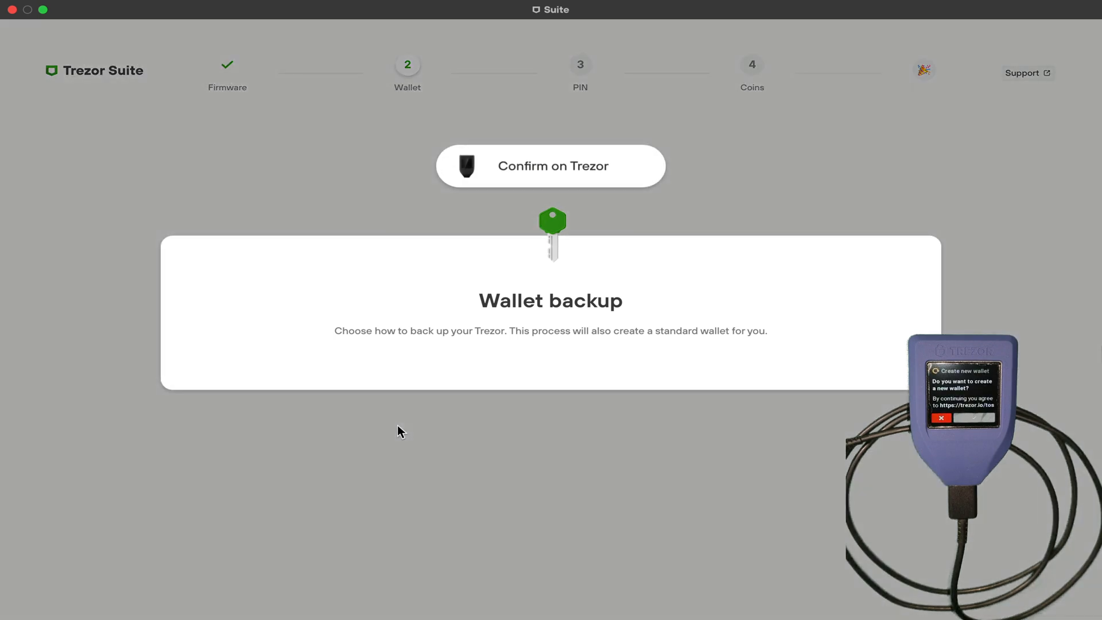
pyautogui.moveTo(409, 348)
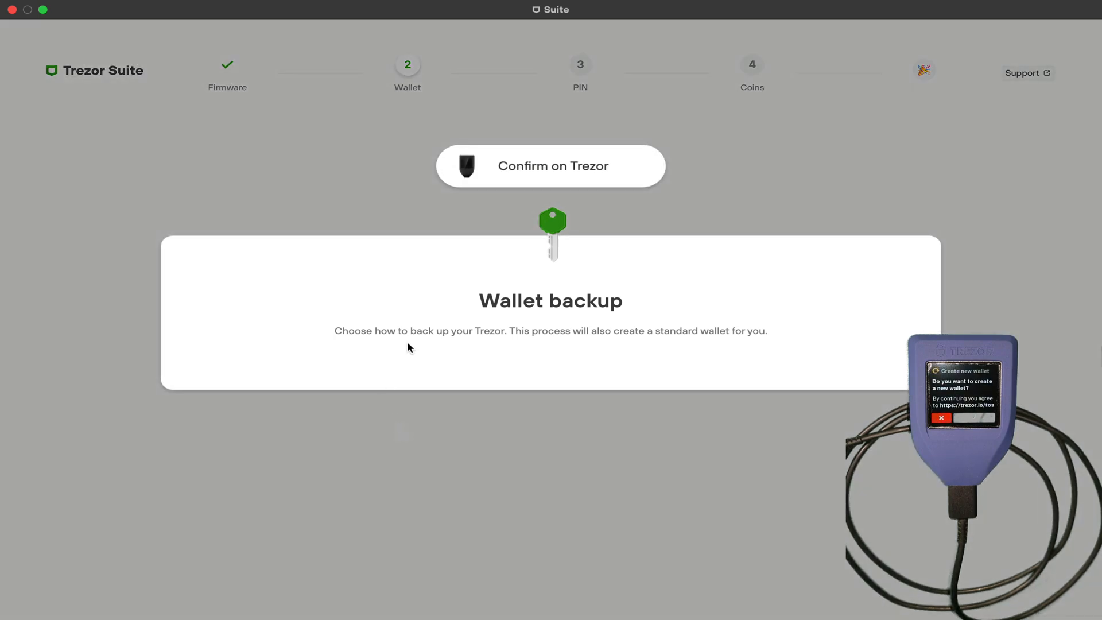
pyautogui.moveTo(789, 345)
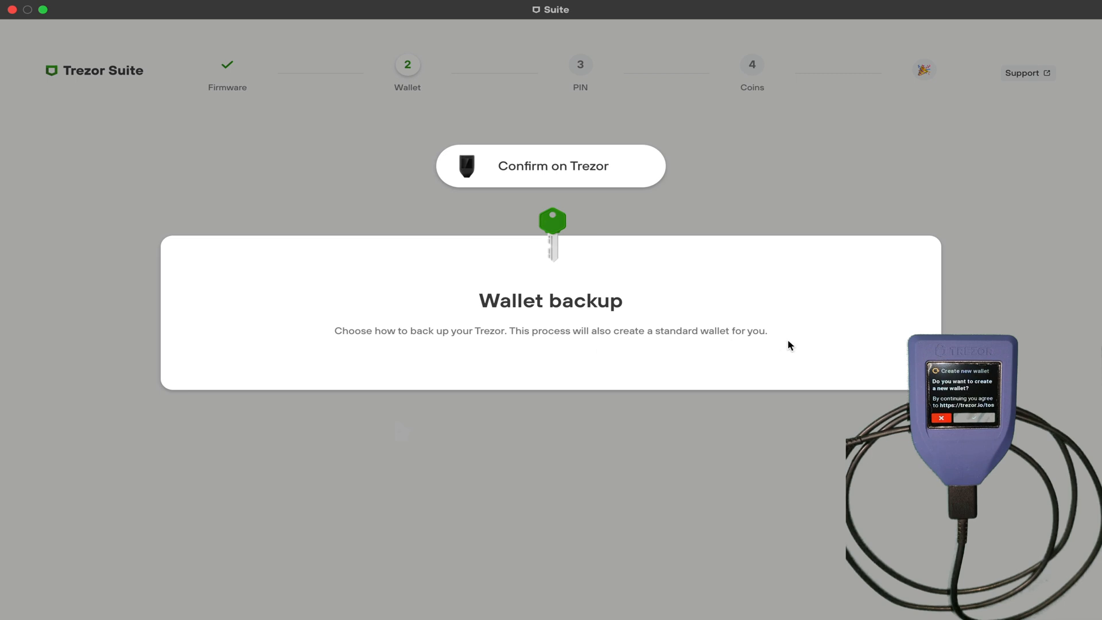
pyautogui.moveTo(583, 184)
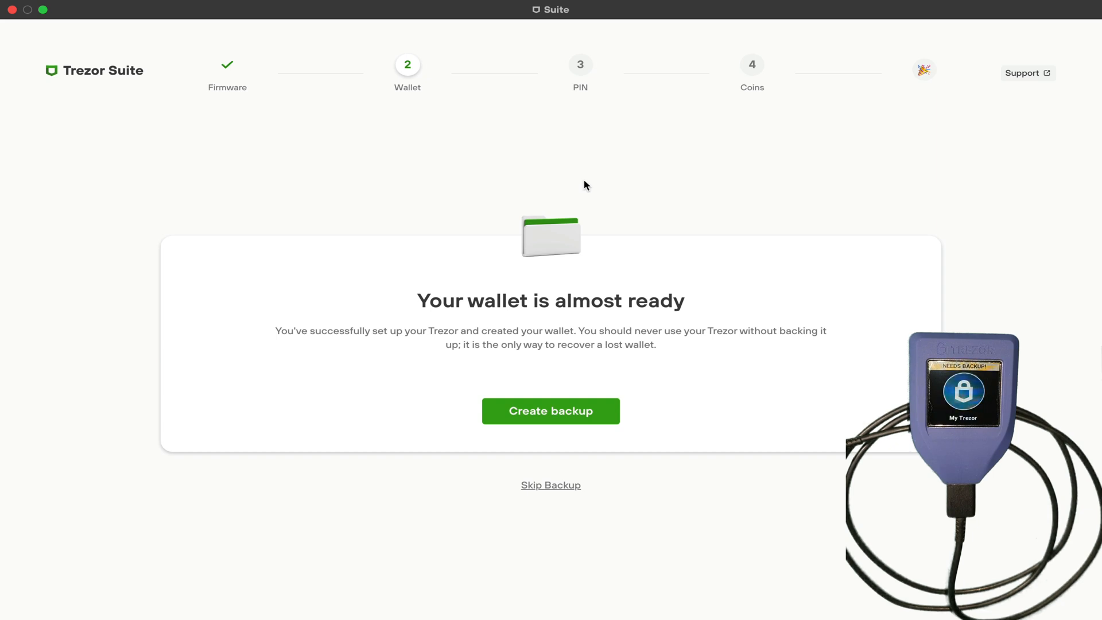
# - Choose 'Create backup', acknowledge the backup instructions, and begin the backup
pyautogui.click(550, 411)
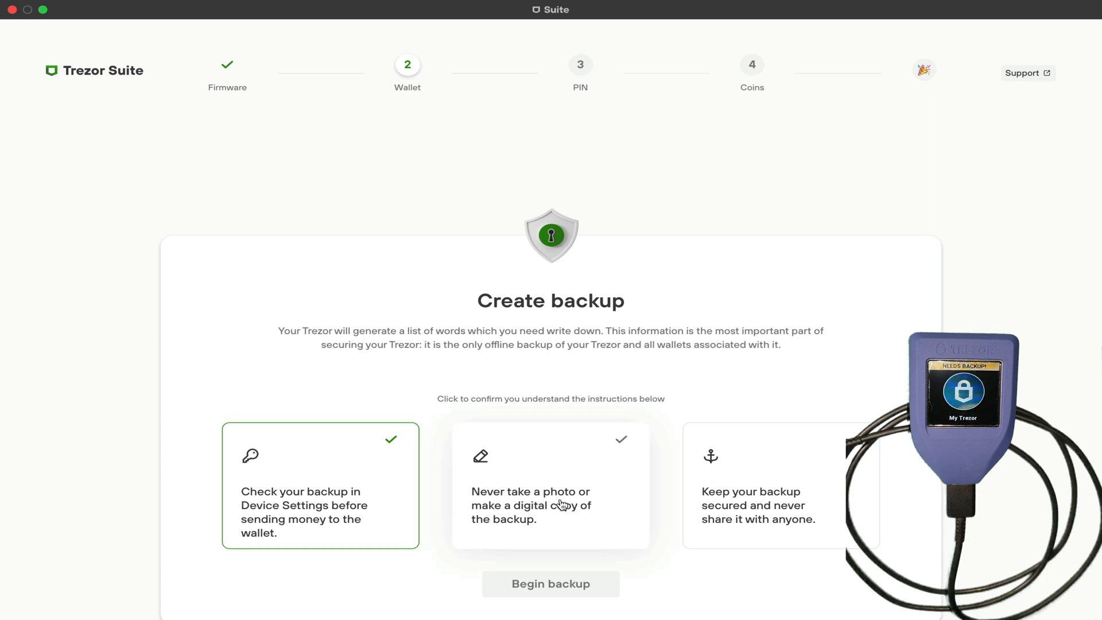
pyautogui.click(551, 485)
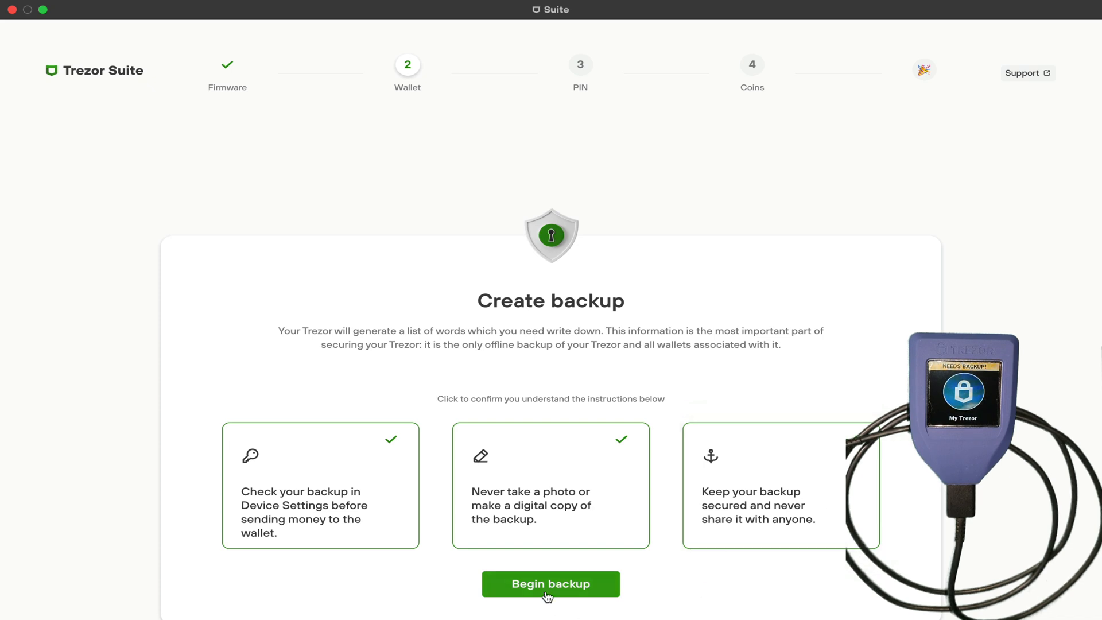
pyautogui.click(550, 584)
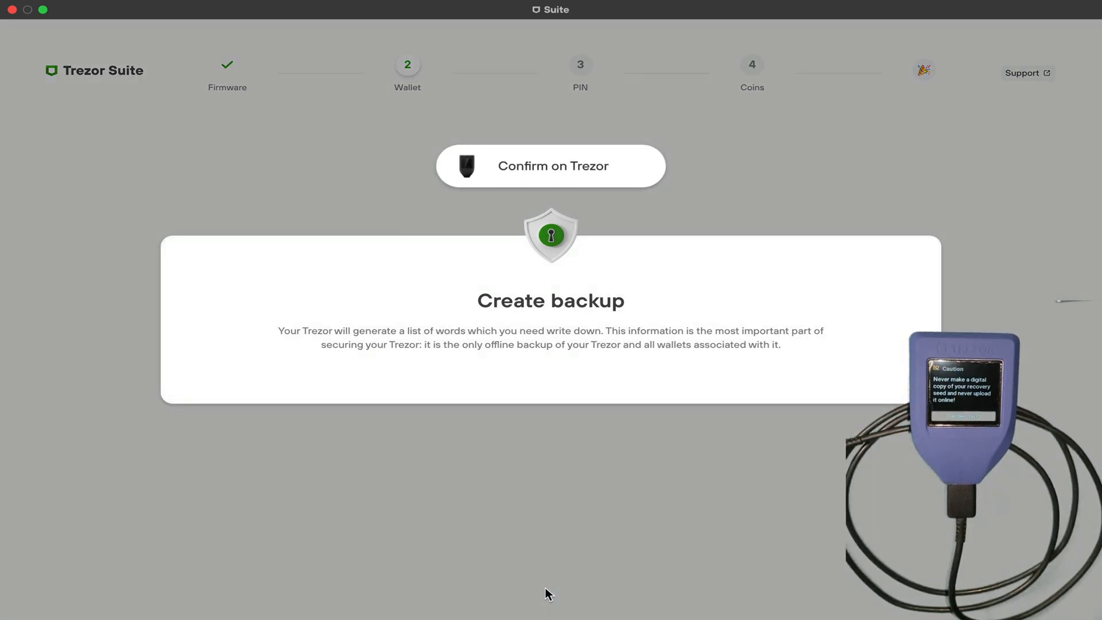